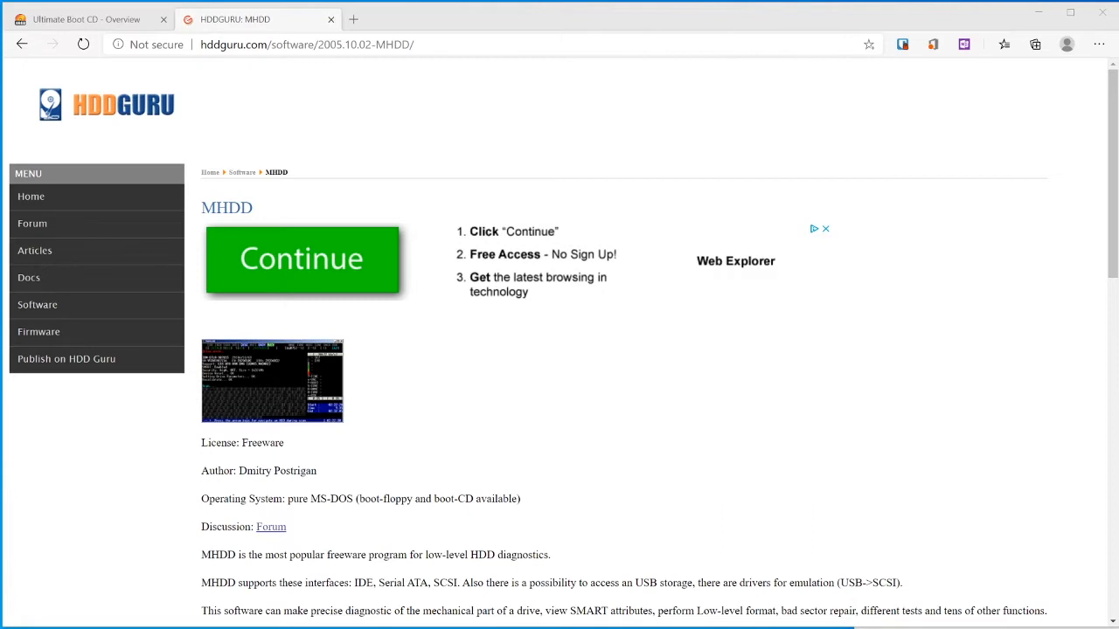
{"action": "mouse_move", "coordinate": [539, 505]}
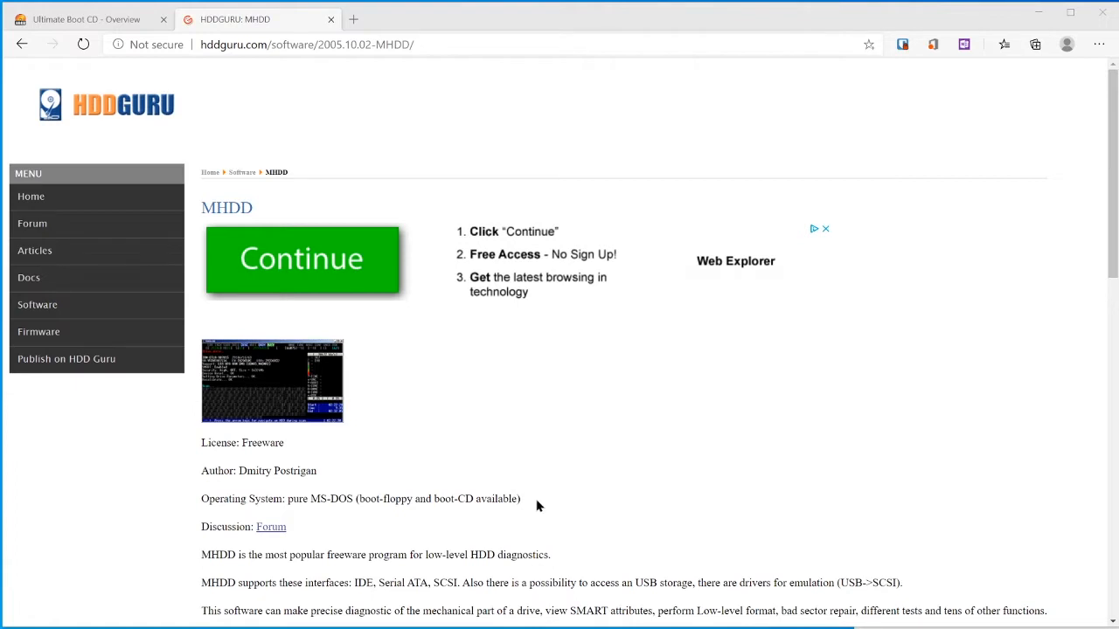
{"action": "mouse_move", "coordinate": [475, 525]}
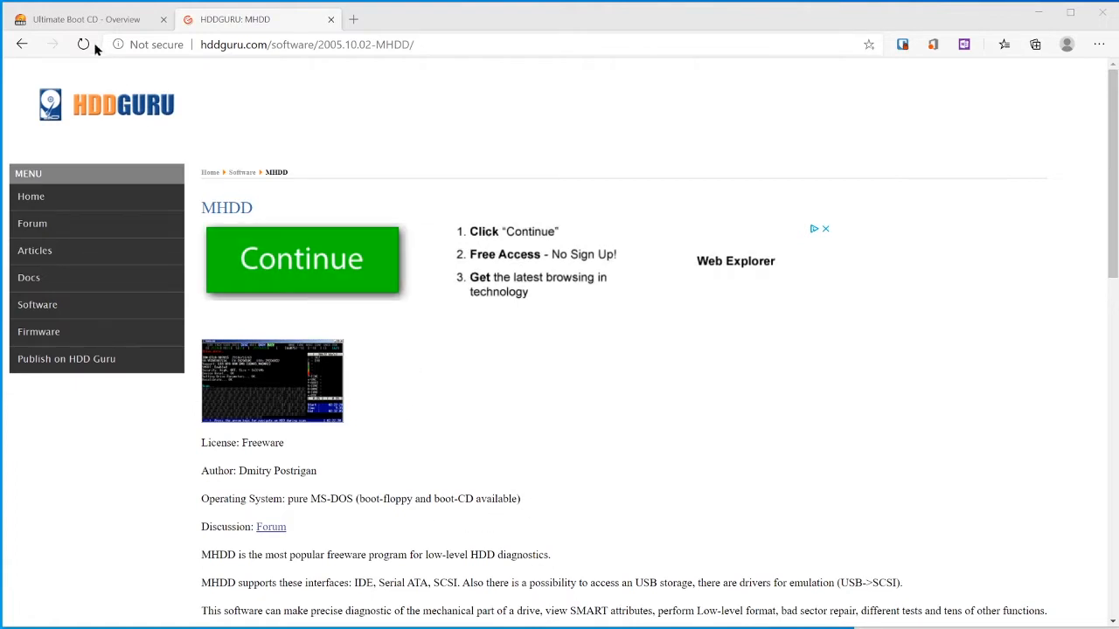
- Reach the Ultimate Boot CD download page and its mirror list for the ISO image
{"action": "left_click", "coordinate": [83, 17]}
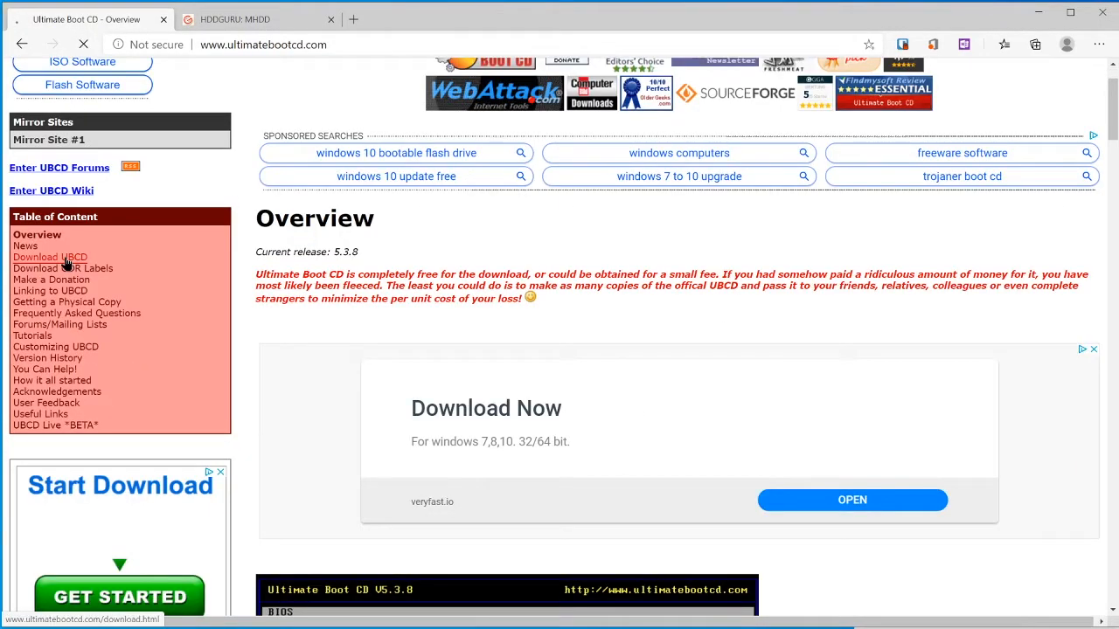
{"action": "left_click", "coordinate": [49, 257]}
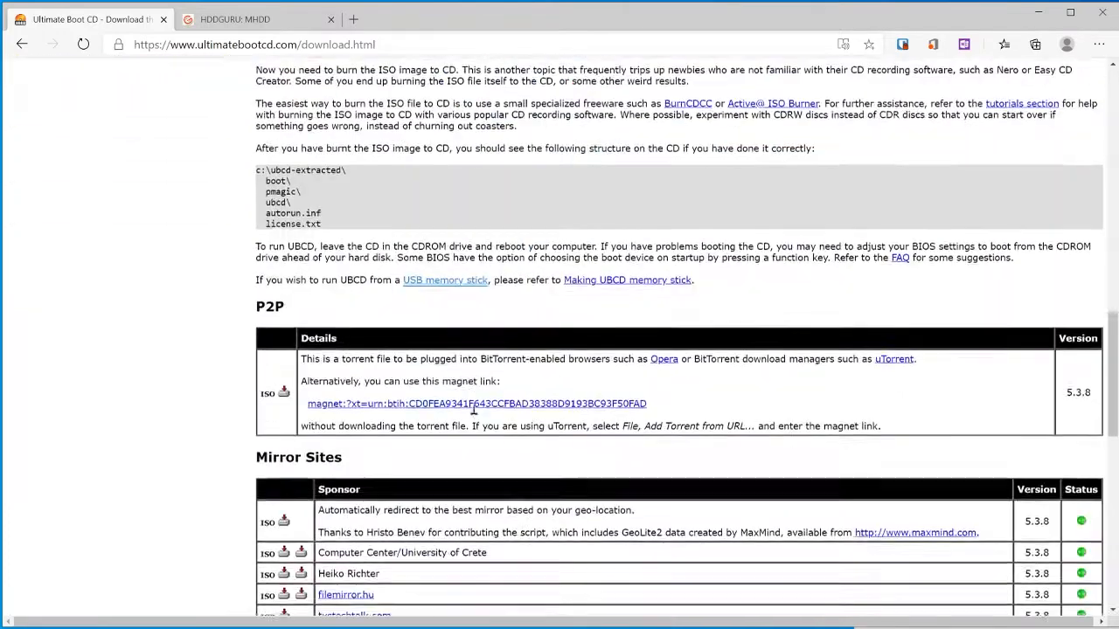
{"action": "scroll", "scroll_direction": "down", "scroll_amount": 3}
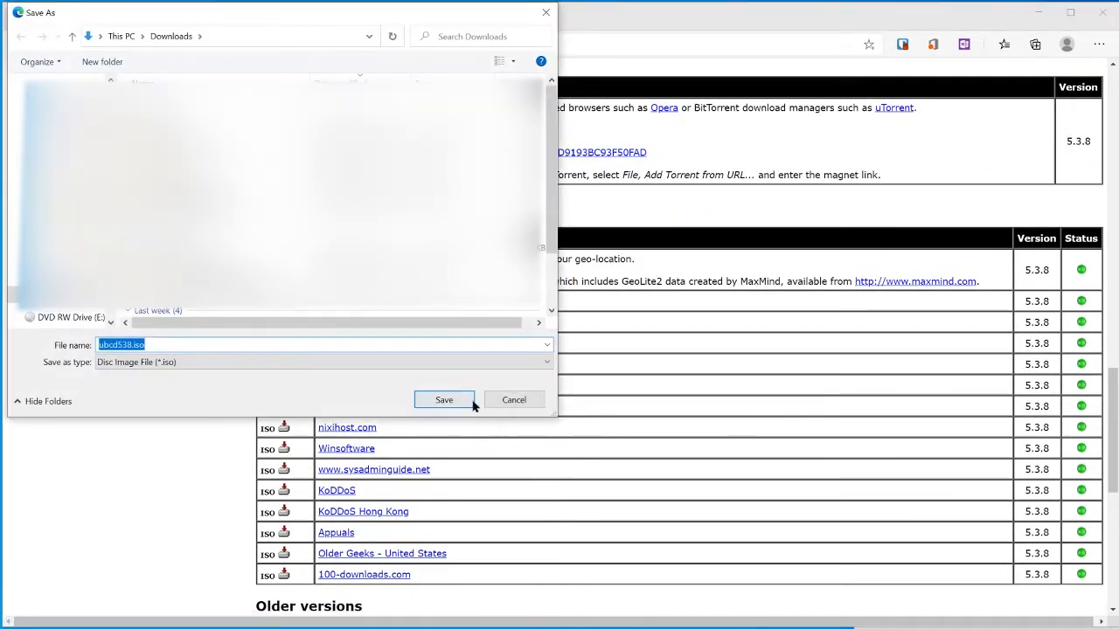
- Save ubcd538.iso to the Downloads folder
{"action": "left_click", "coordinate": [444, 399]}
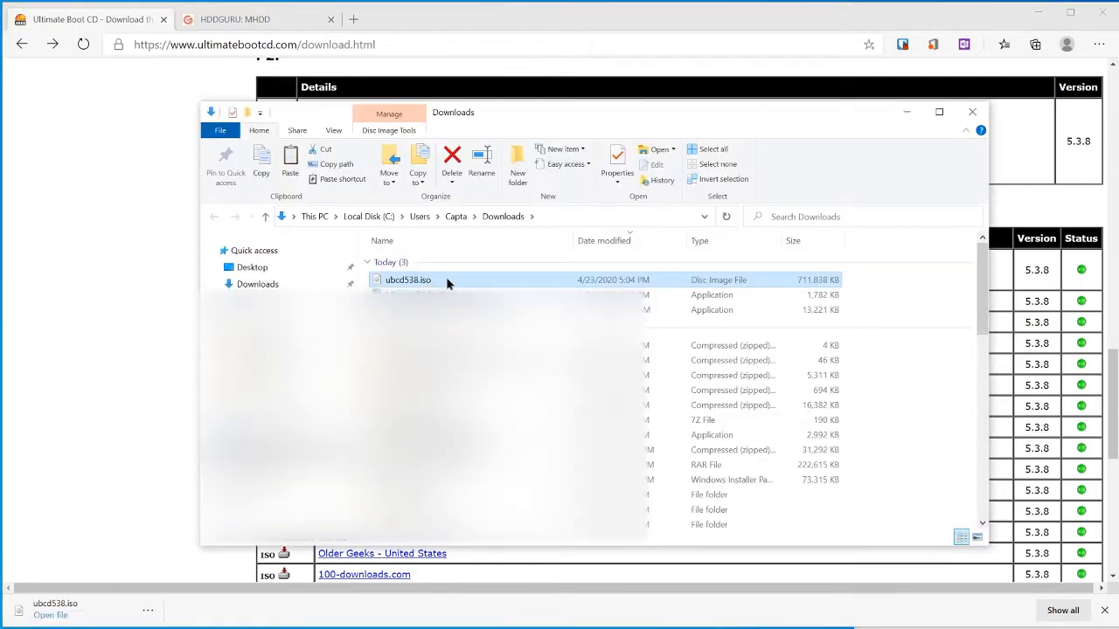
- Burn ubcd538.iso to a disc using DVD R Drive (E:)
{"action": "right_click", "coordinate": [408, 279]}
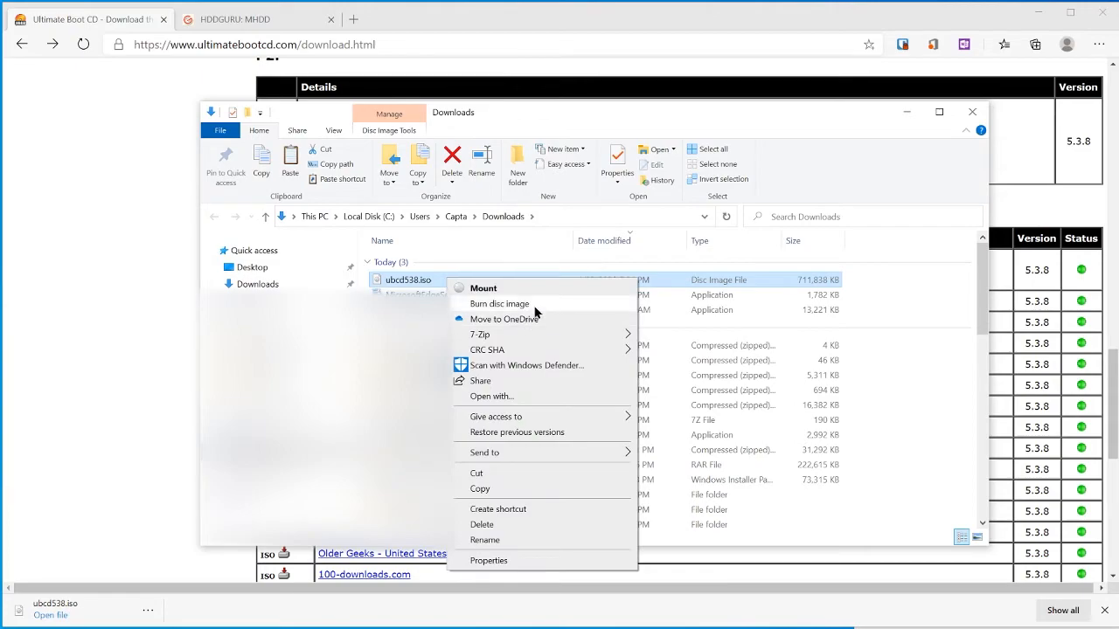
{"action": "left_click", "coordinate": [500, 304]}
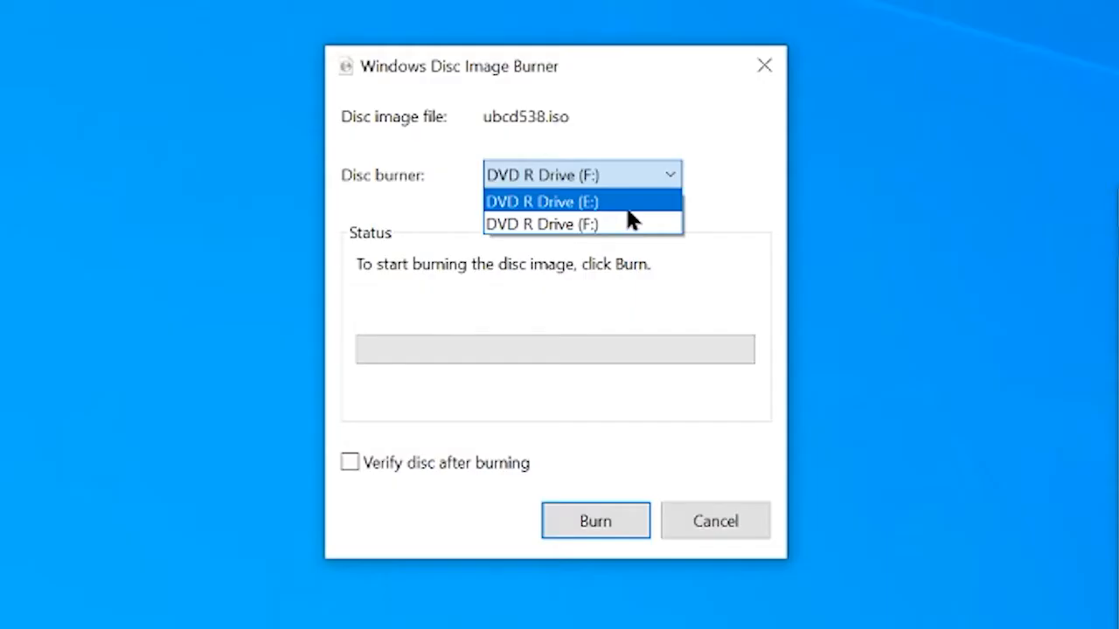
{"action": "left_click", "coordinate": [542, 203]}
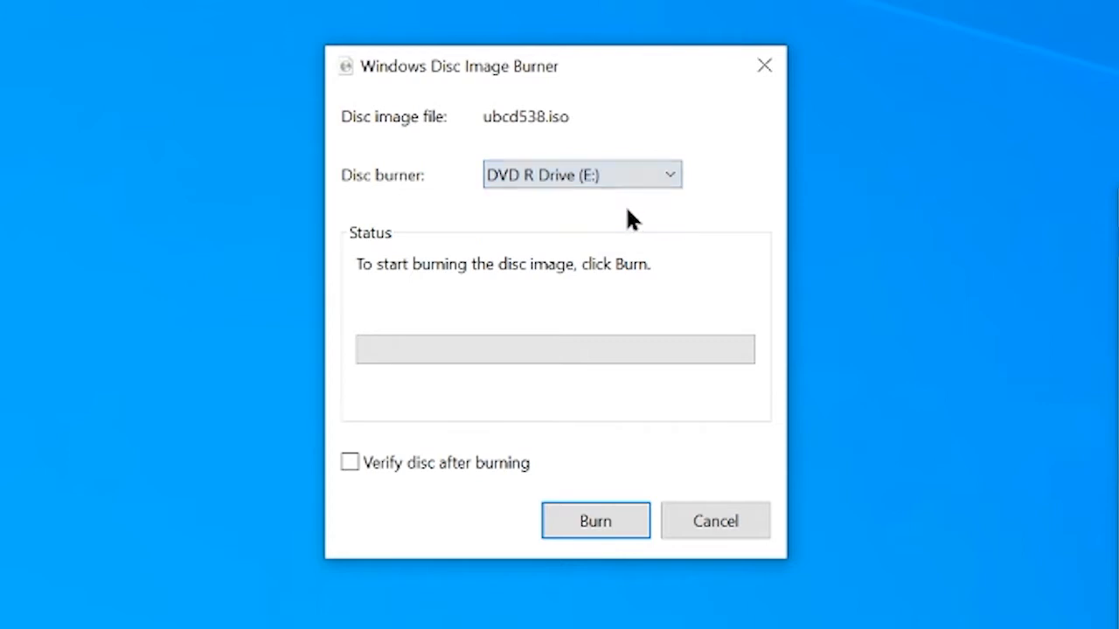
{"action": "left_click", "coordinate": [594, 521]}
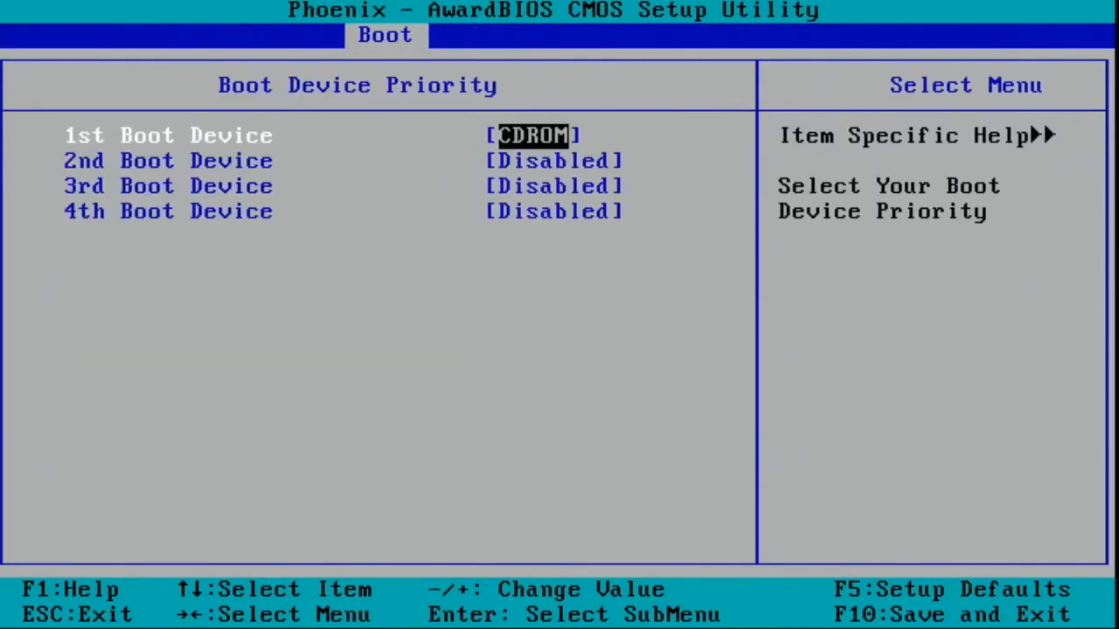
- Save the boot order with CD-ROM as first boot device and restart
{"action": "key", "text": "Escape"}
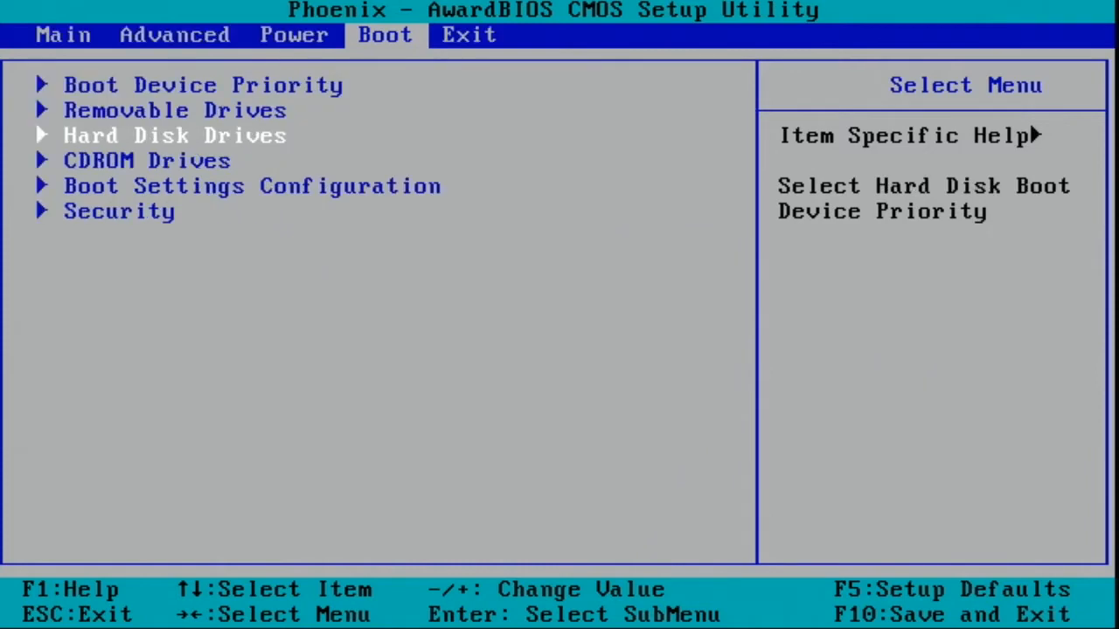
{"action": "key", "text": "F10"}
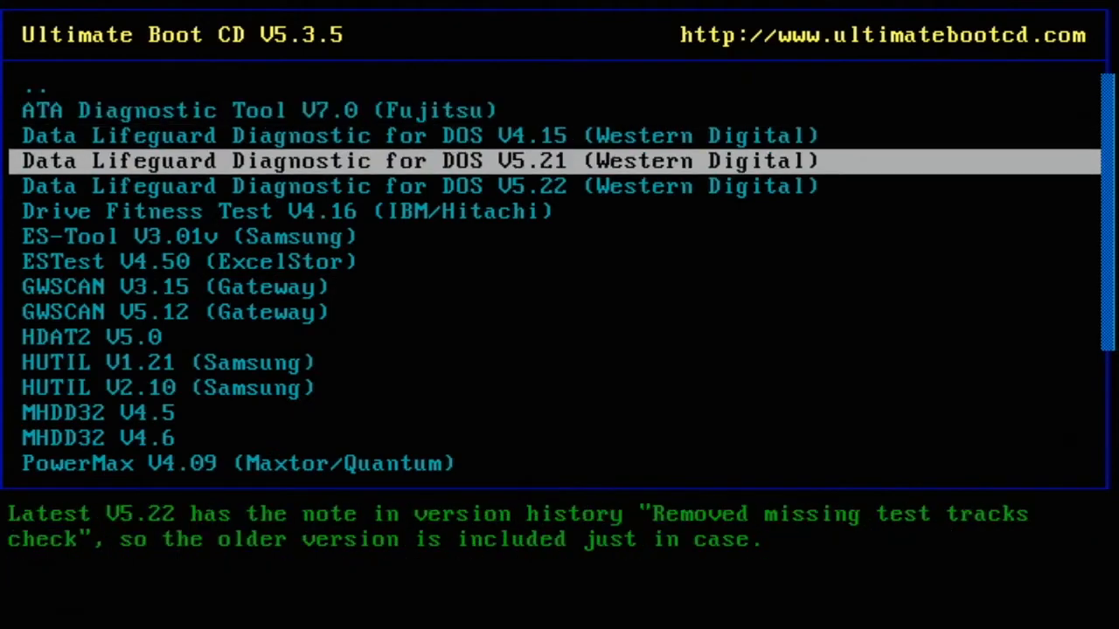
- Launch MHDD32 V4.6 from the HDD diagnosis menu
{"action": "key", "text": "Down"}
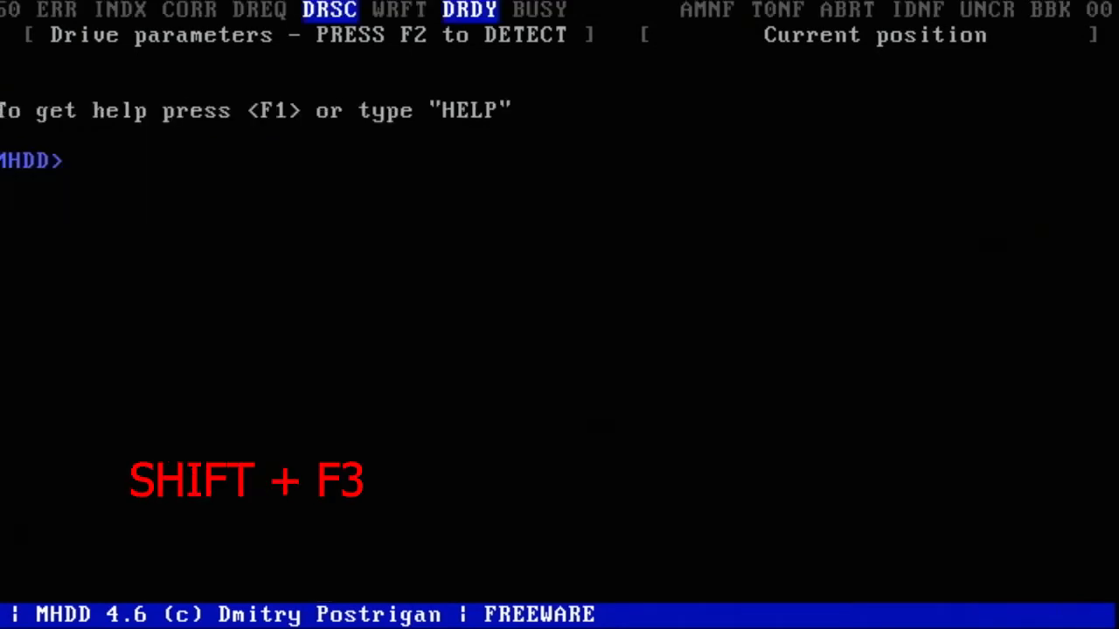
- Select drive 1, the ST310014A, and start its surface scan
{"action": "key", "text": "shift+f3"}
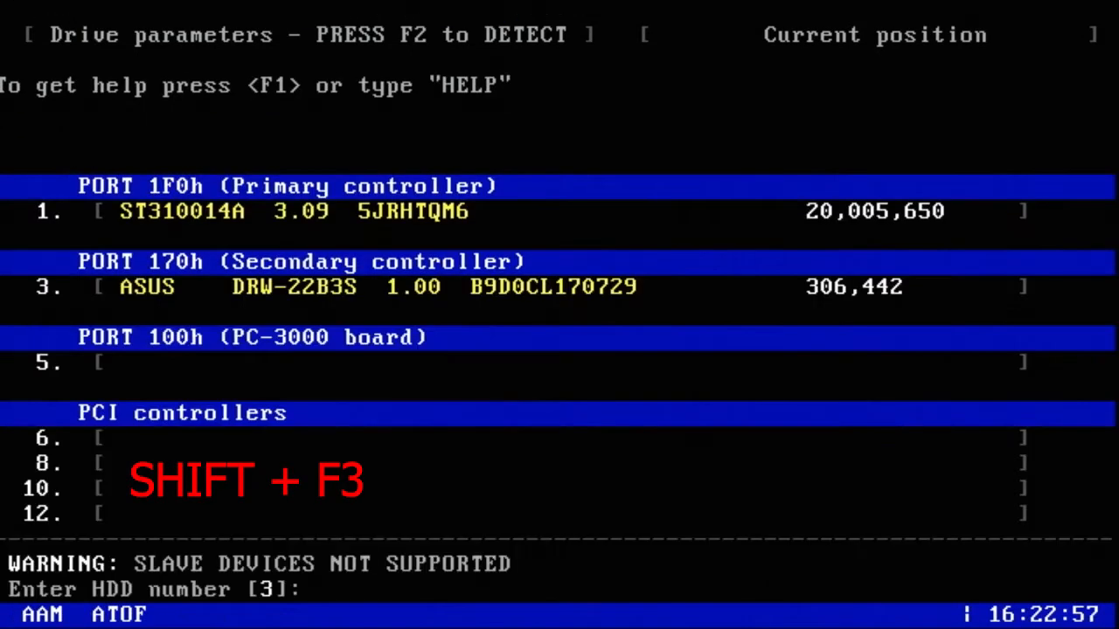
{"action": "key", "text": "shift+f3"}
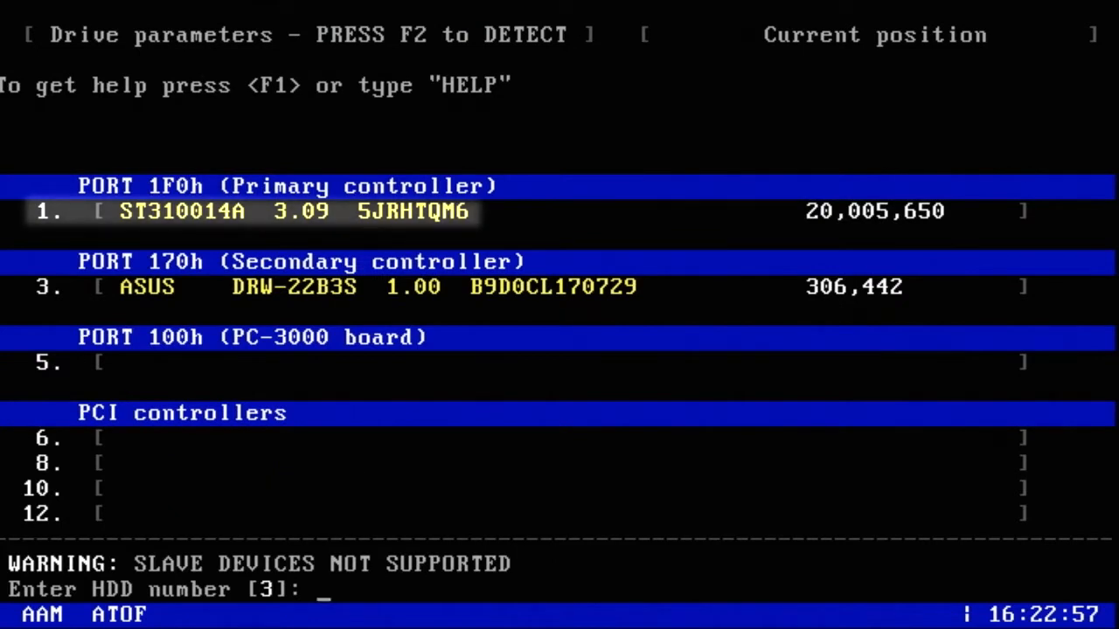
{"action": "type", "text": "1"}
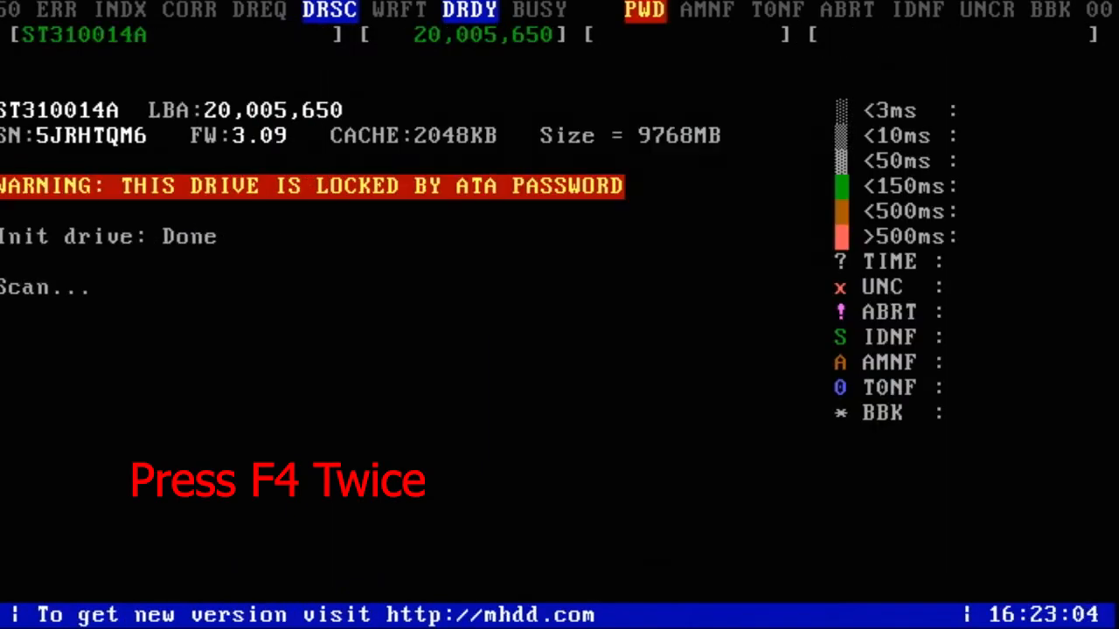
{"action": "key", "text": "f4"}
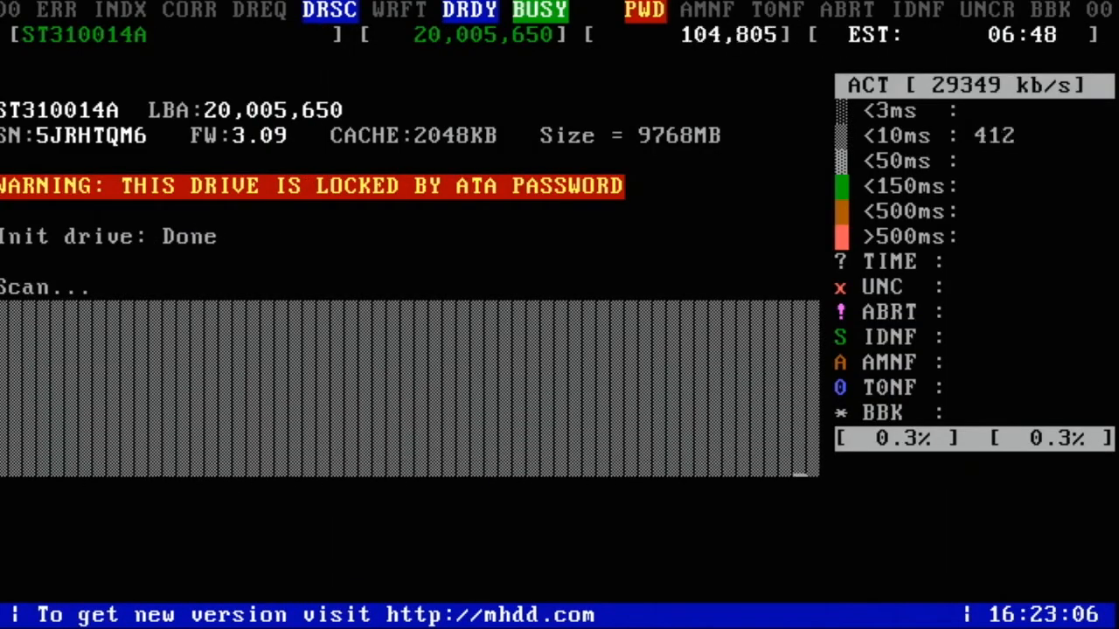